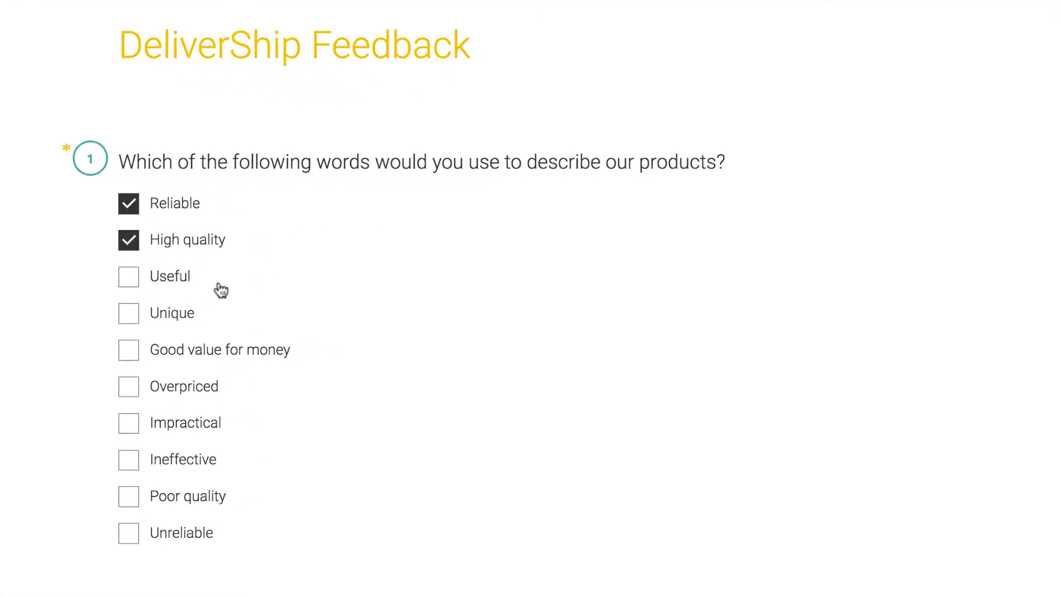
Answer the sample questions, then insert a blank Q1 Checkboxes question from the Builder panel
click(129, 276)
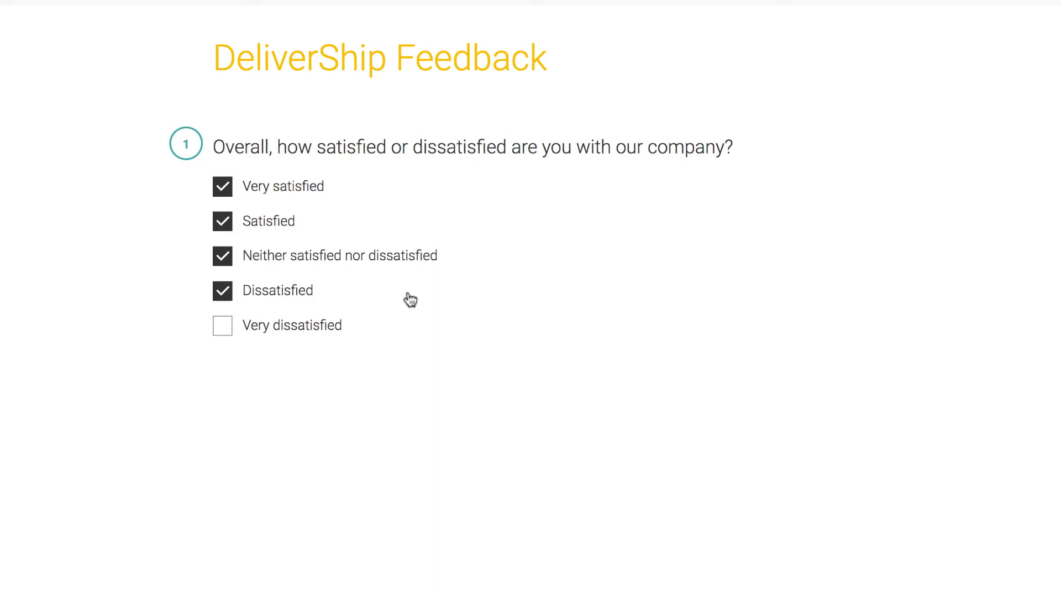
scroll(down, 3)
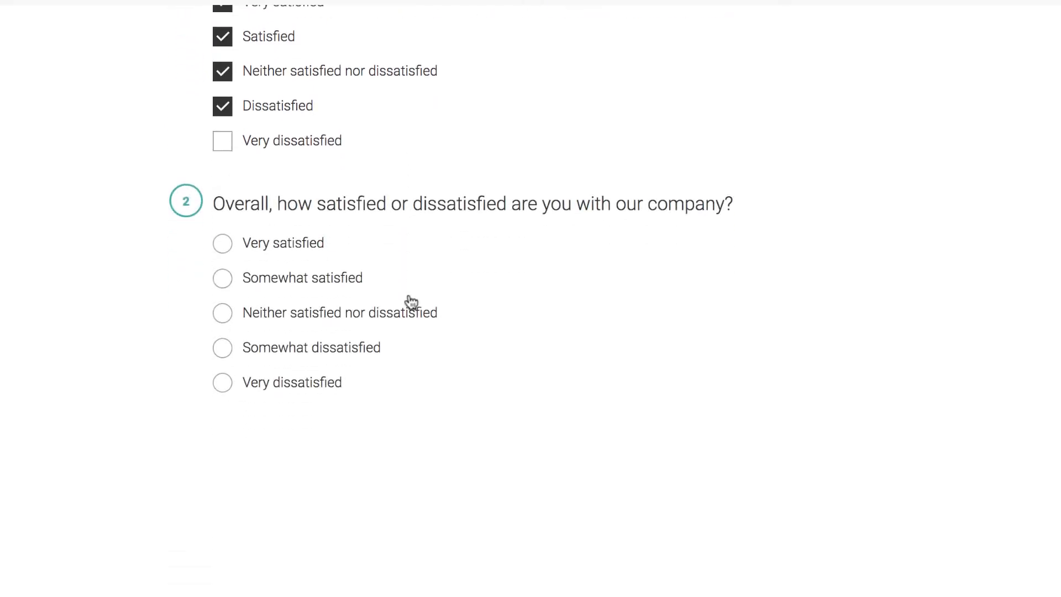
click(222, 243)
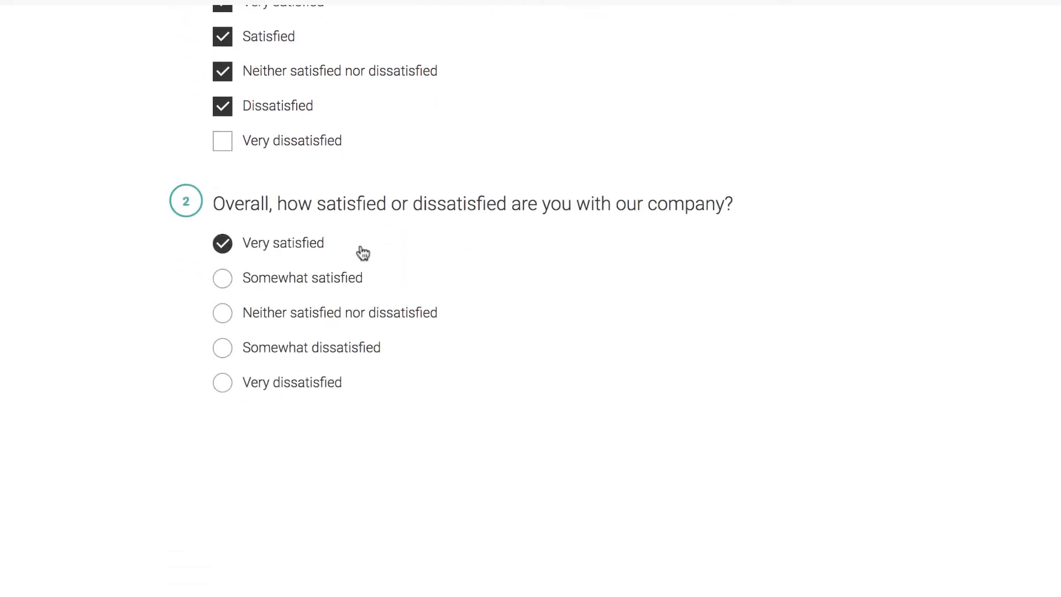
click(222, 278)
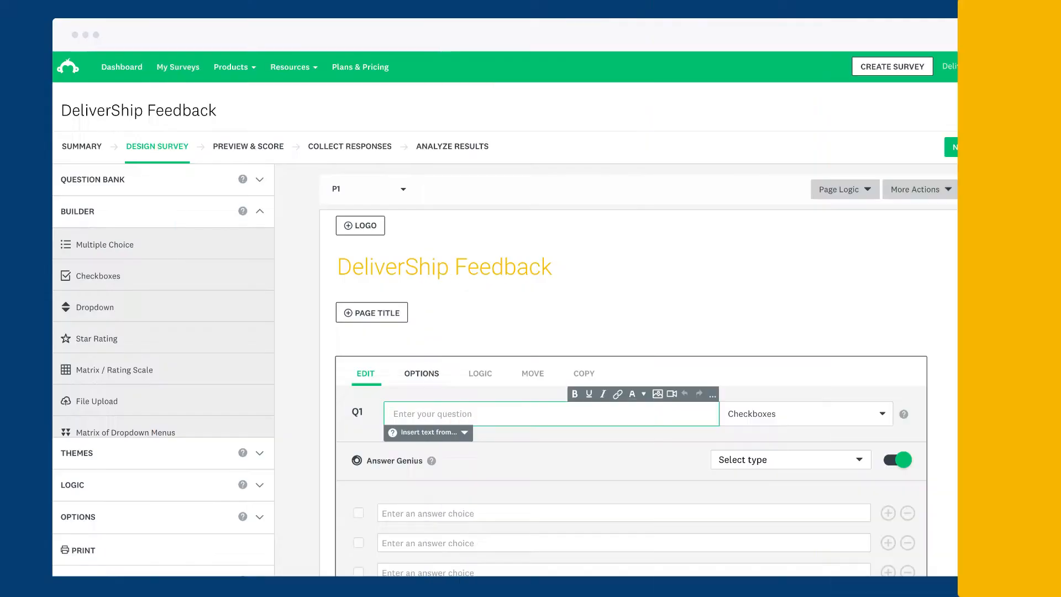
Enter 'Which of the following words would you use to describe DeliverShip?' and add answer rows starting with Useful
scroll(down, 3)
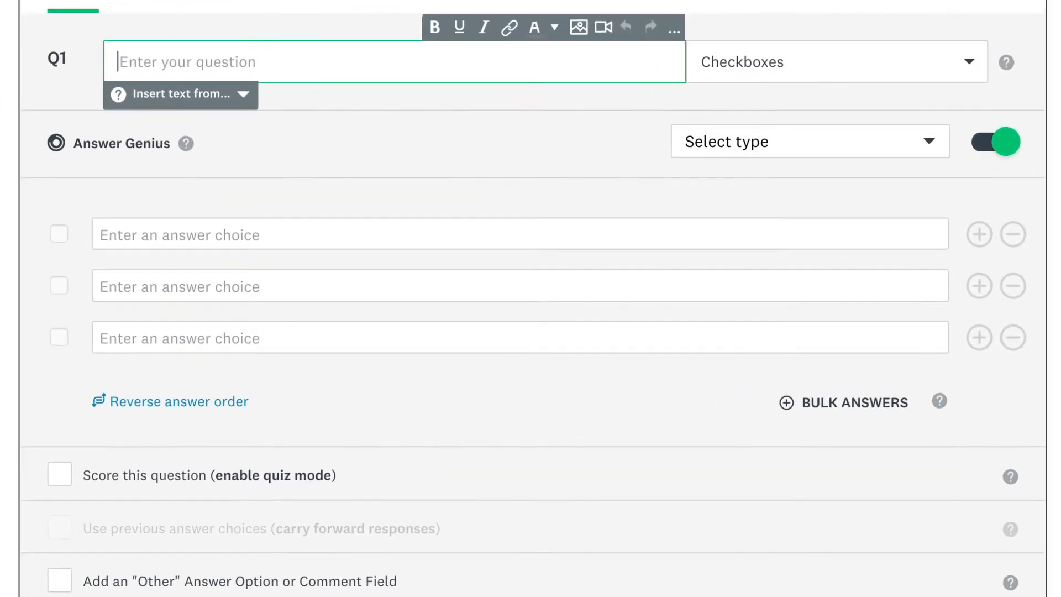
text(Which of the following words would you use to describe DeliverShip?)
click(521, 233)
text(Re)
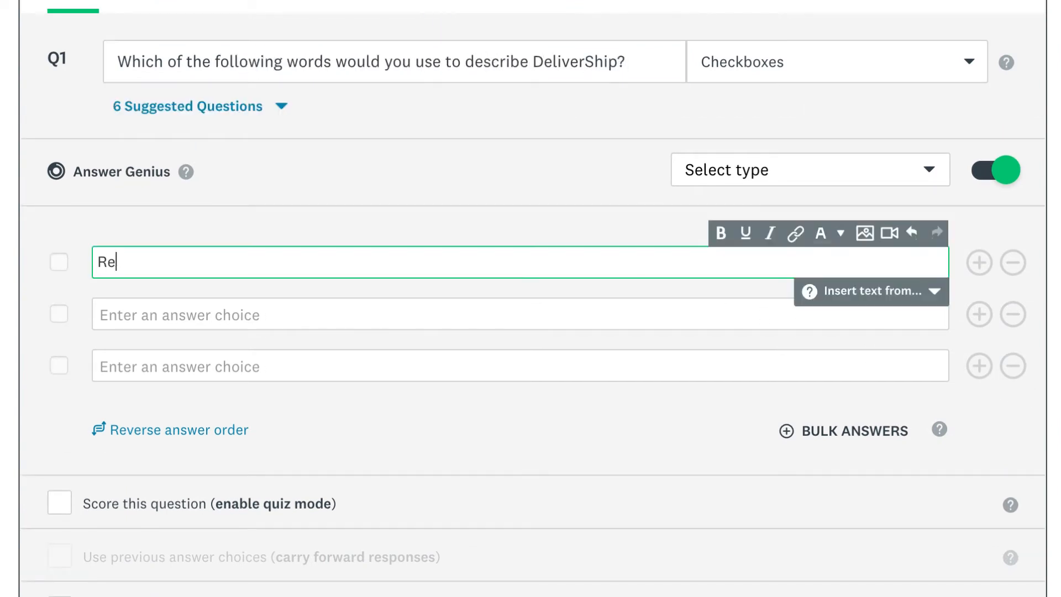
text(Useful)
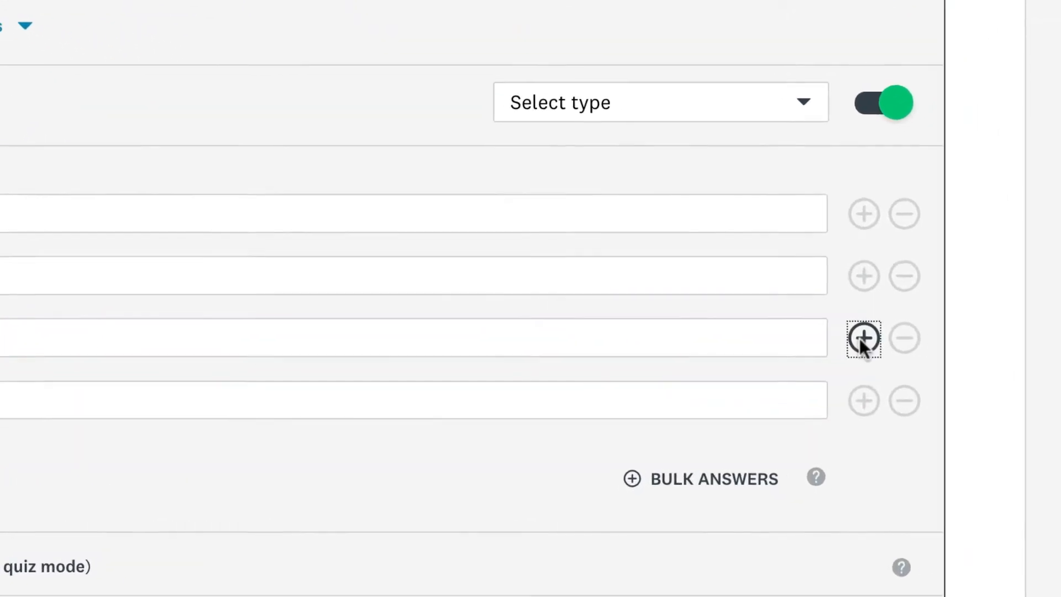
click(862, 338)
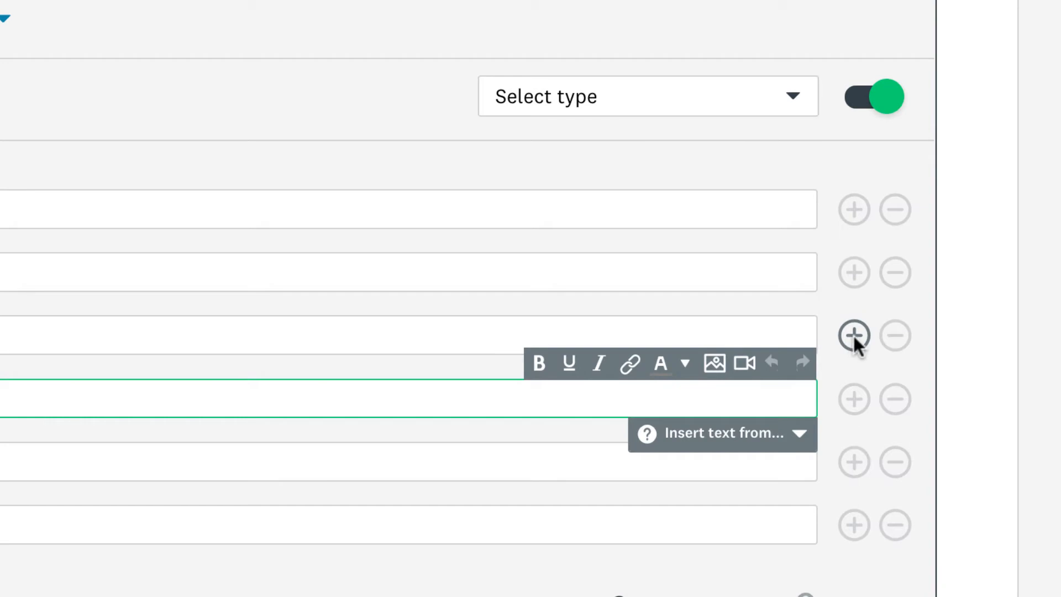
click(893, 336)
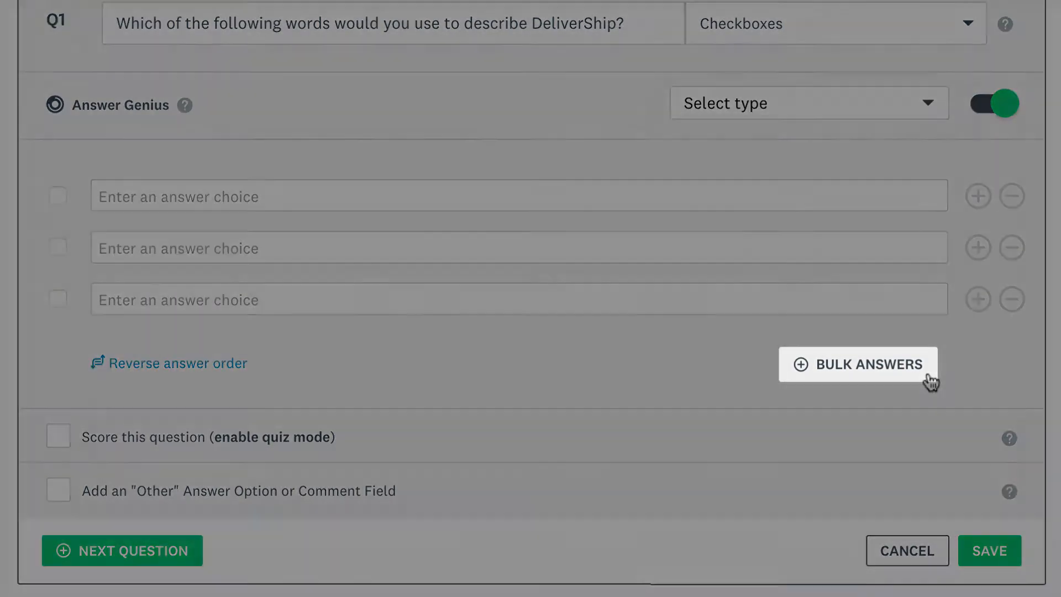
Bulk-add choices like Reliable, edit one, and add an Other write-in option labelled Amazing
click(857, 364)
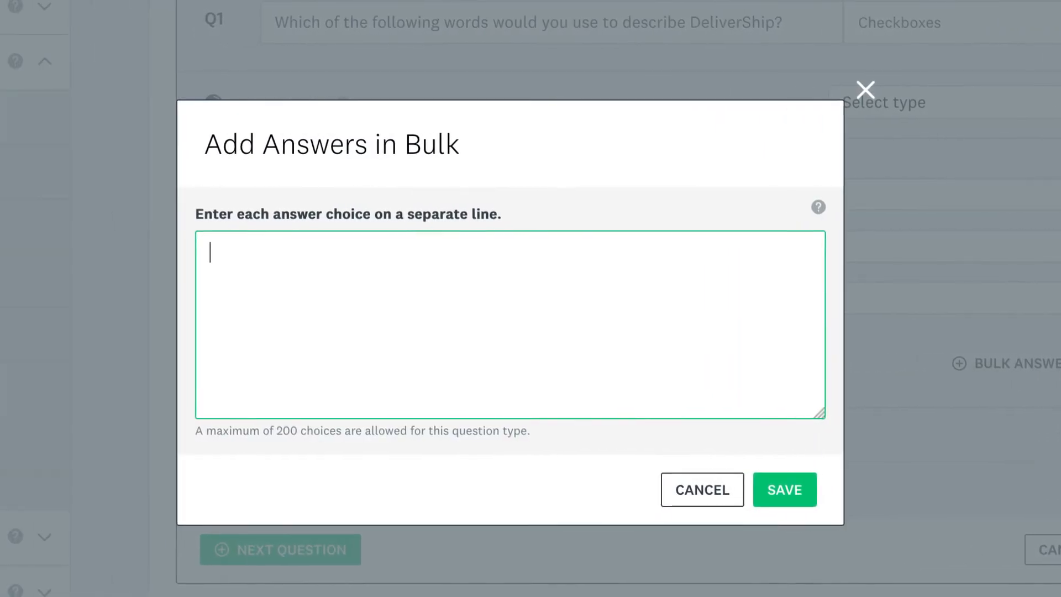
text(Reliable)
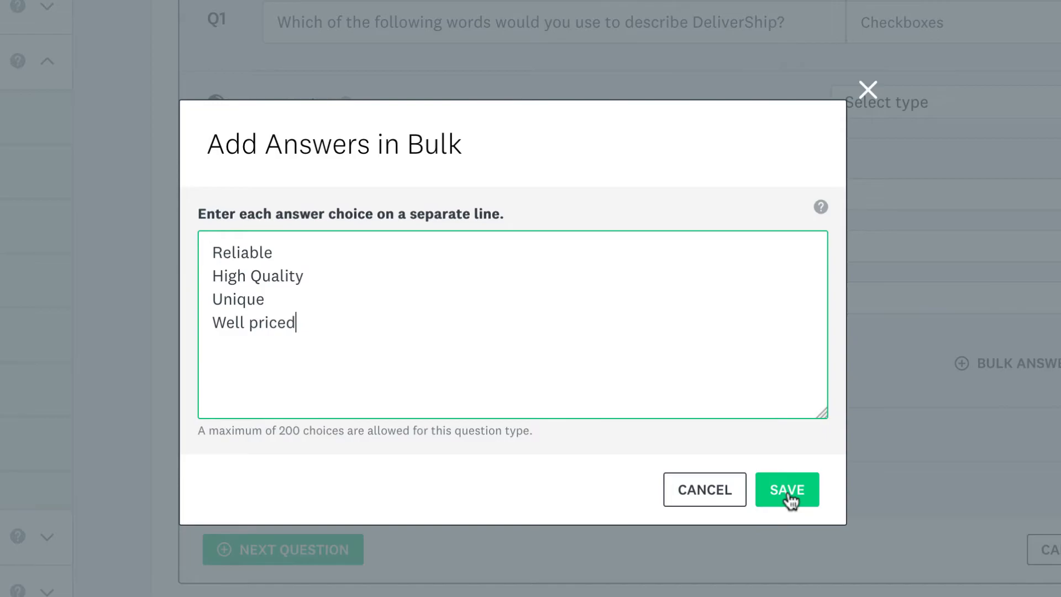
click(785, 489)
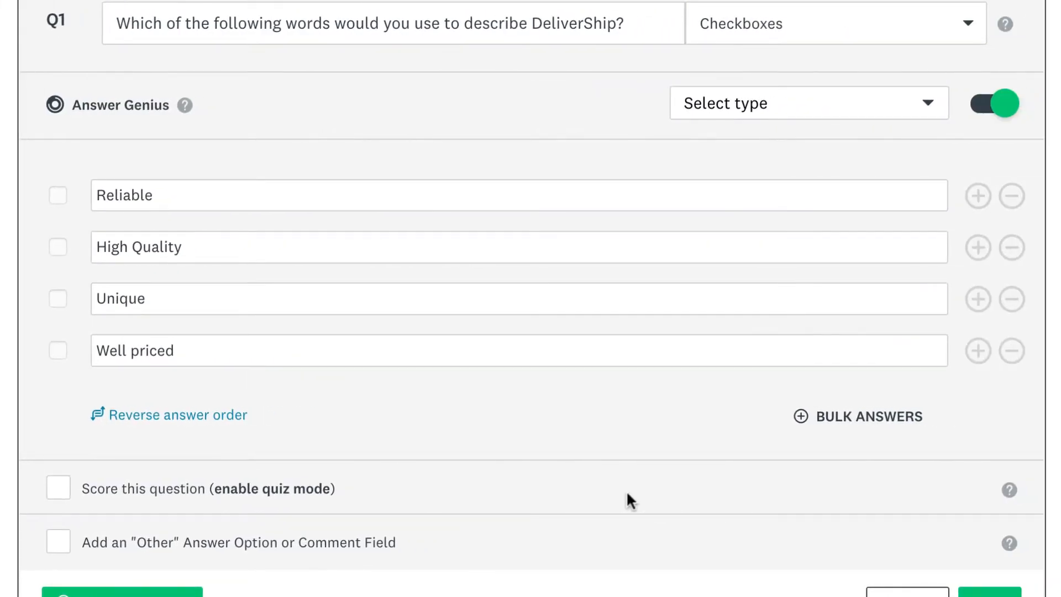
click(992, 103)
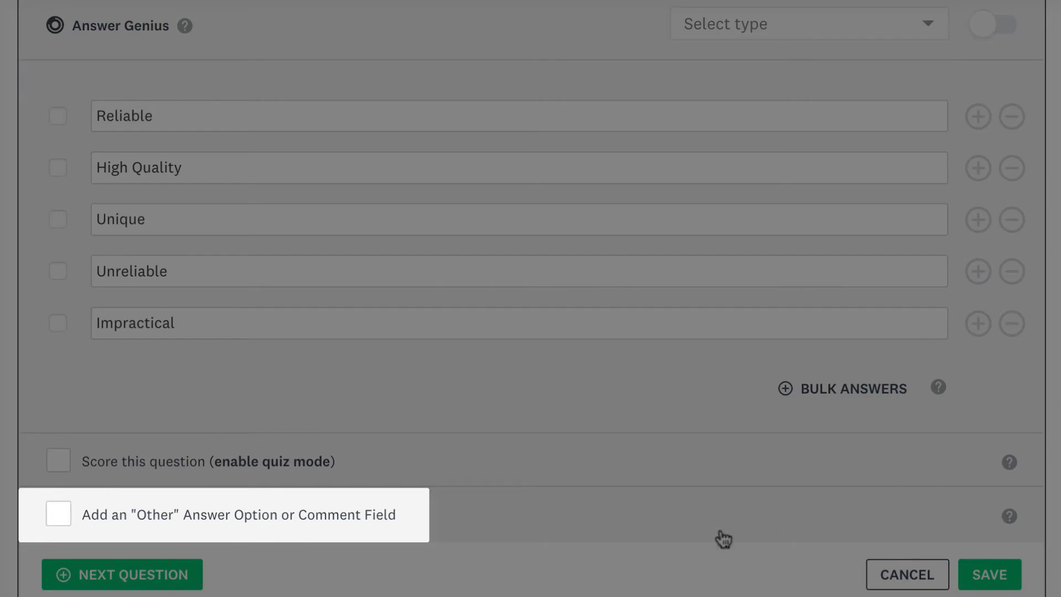
click(57, 513)
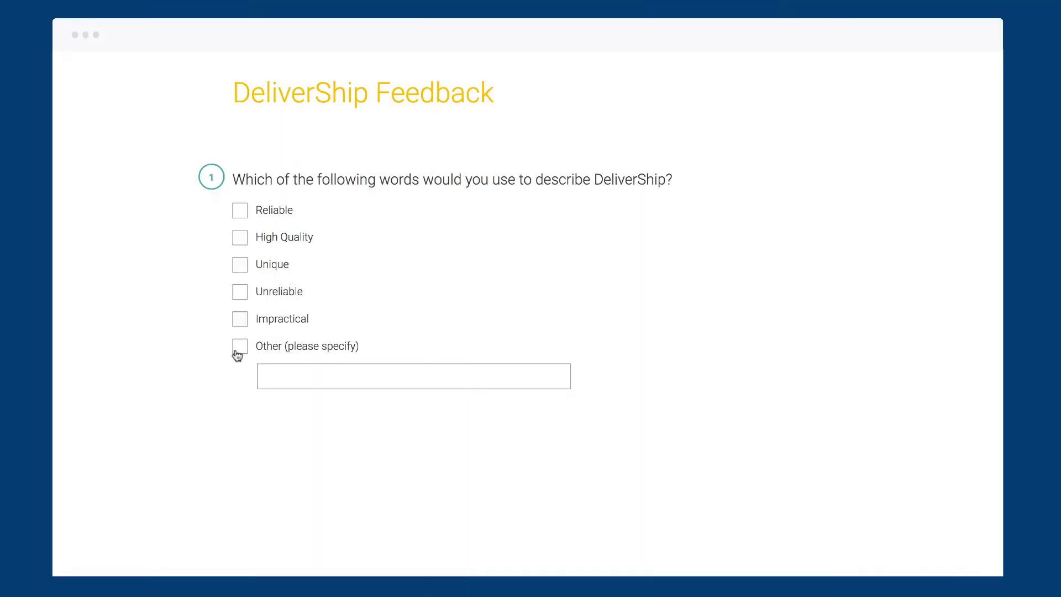
text(Amazing)
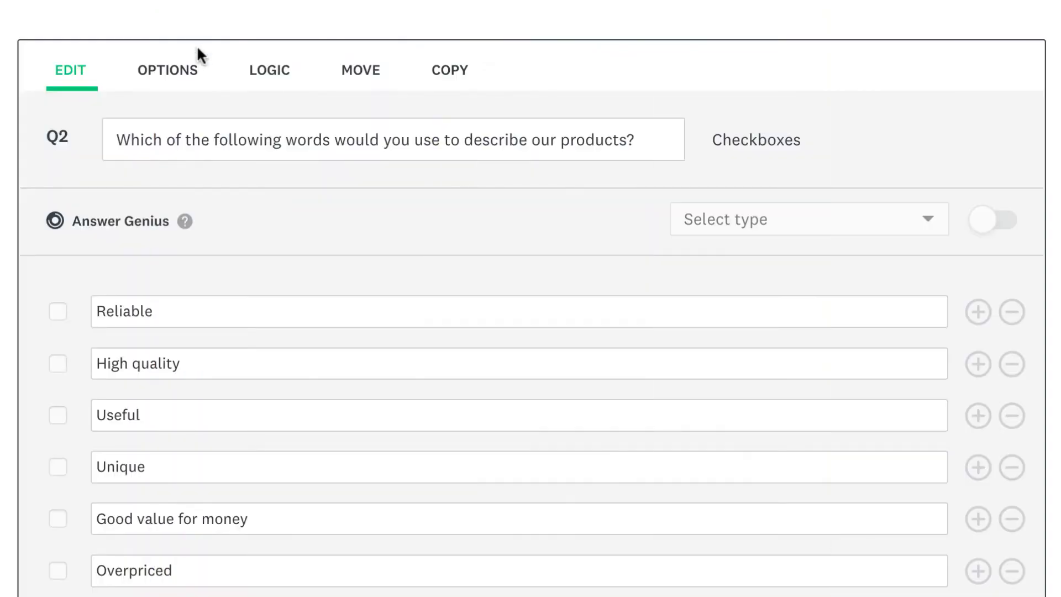
Require an answer with exactly a set number of choices, then advance the preview with Next
click(167, 70)
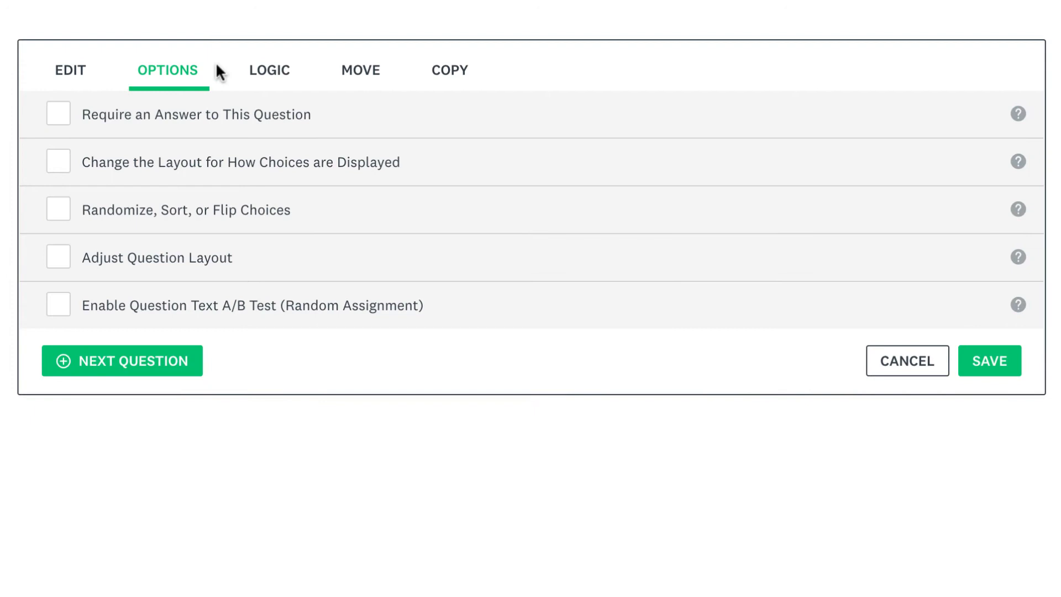
click(58, 113)
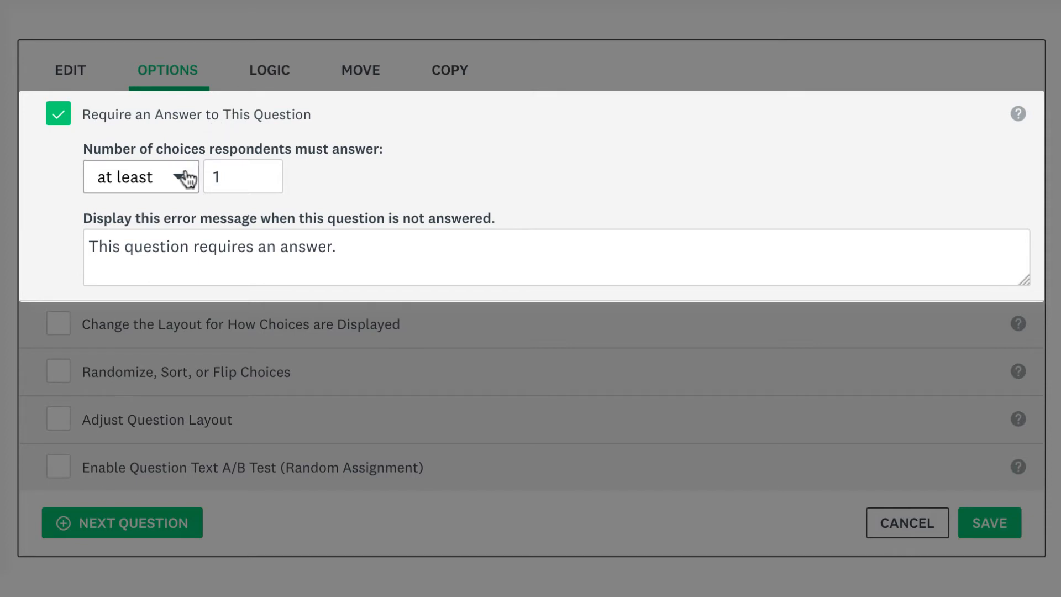
click(141, 176)
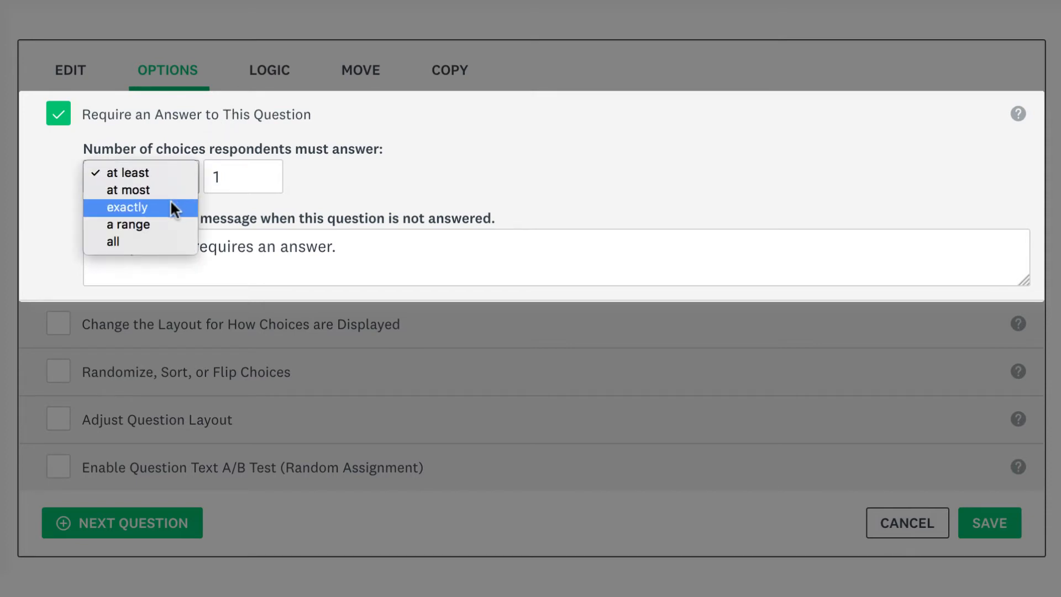
click(126, 208)
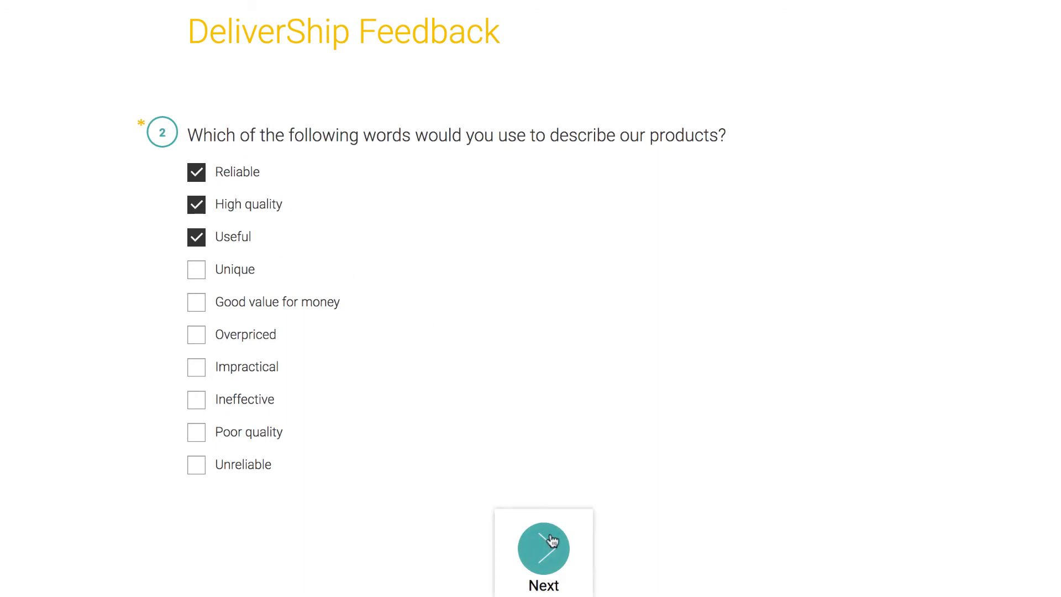
click(543, 547)
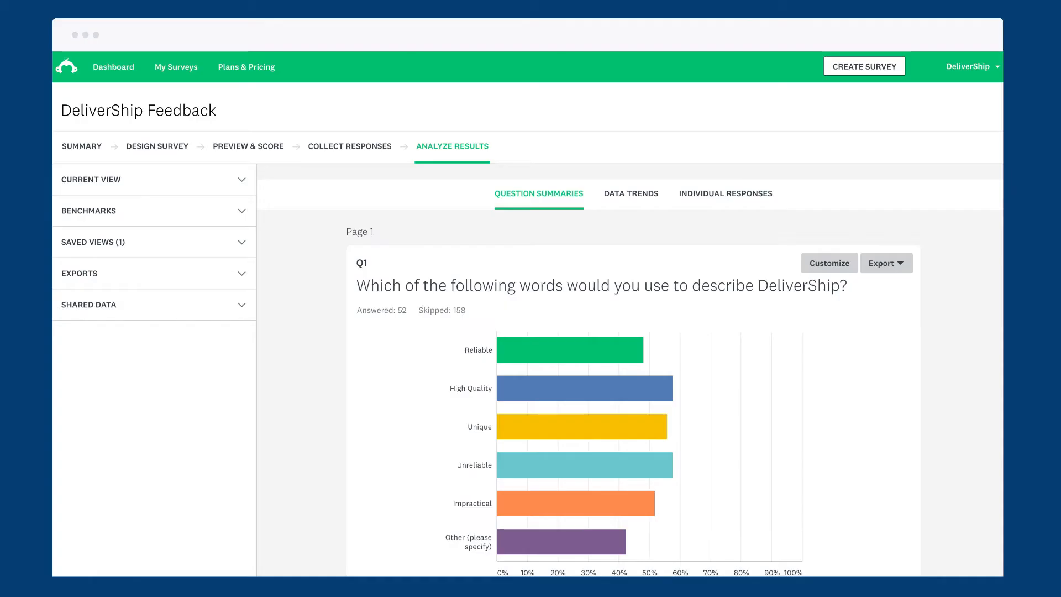
scroll(down, 3)
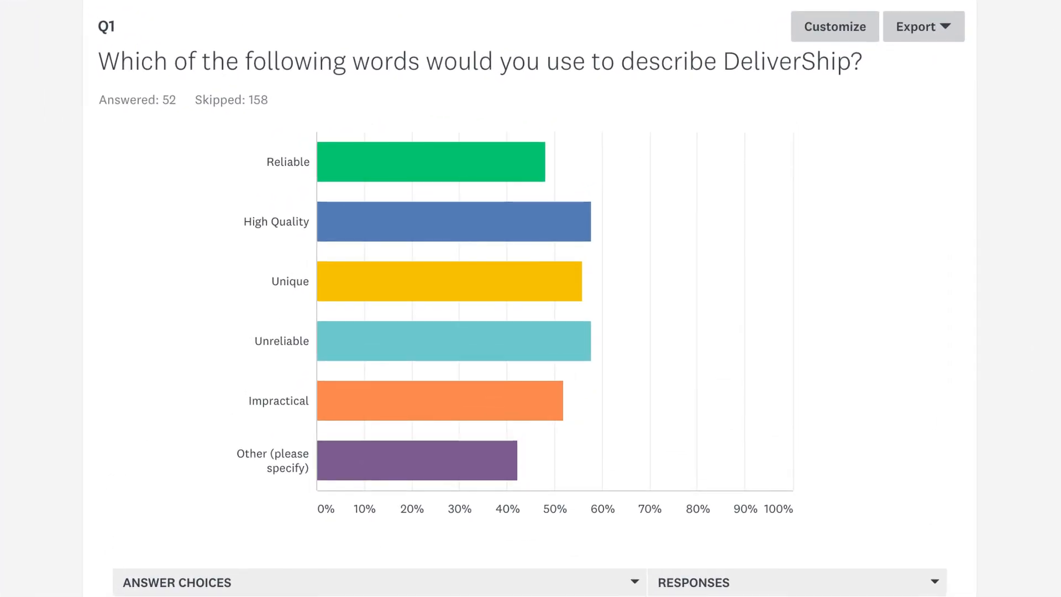
scroll(down, 3)
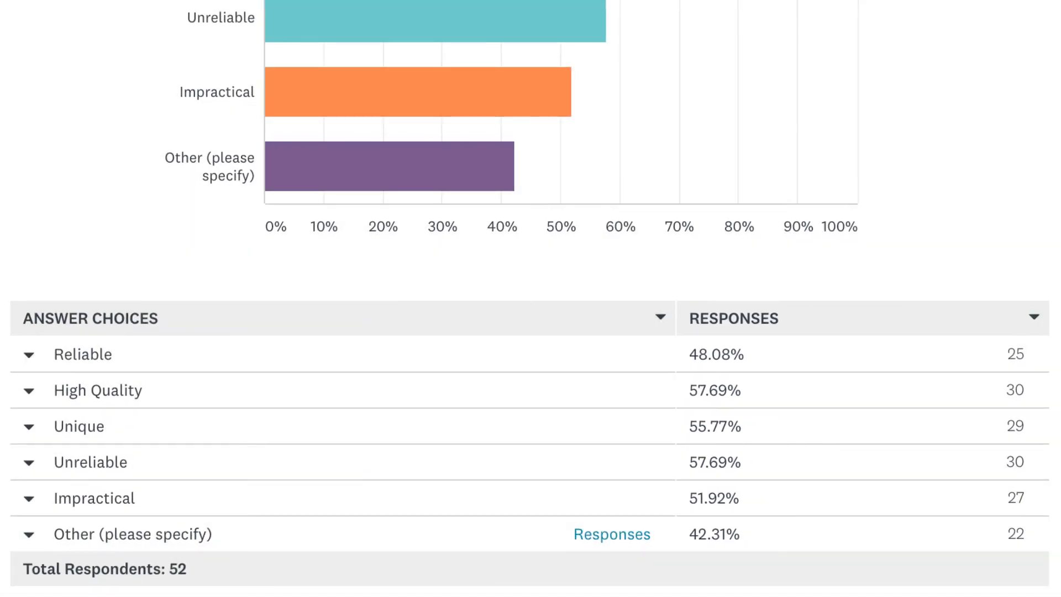
click(1034, 318)
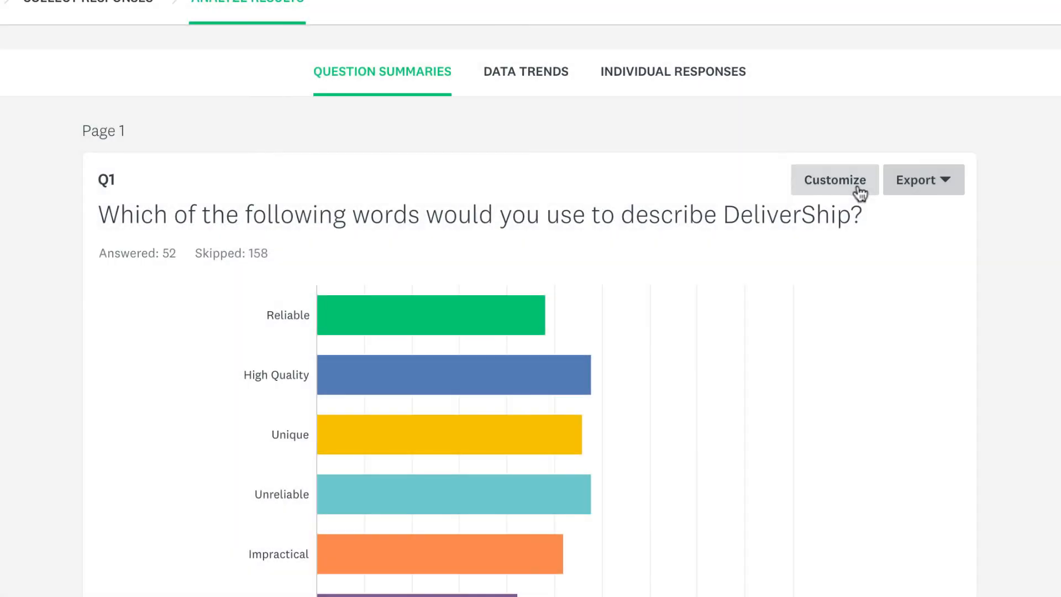
Customize the chart to vertical bars scaled by Absolute counts with data shown in the chart
click(833, 179)
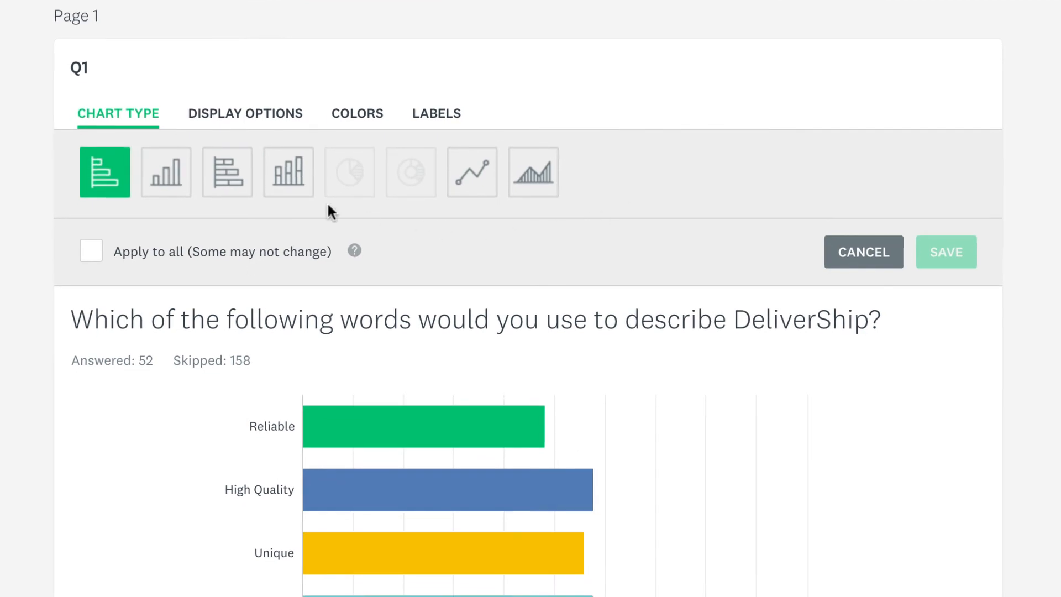
click(166, 172)
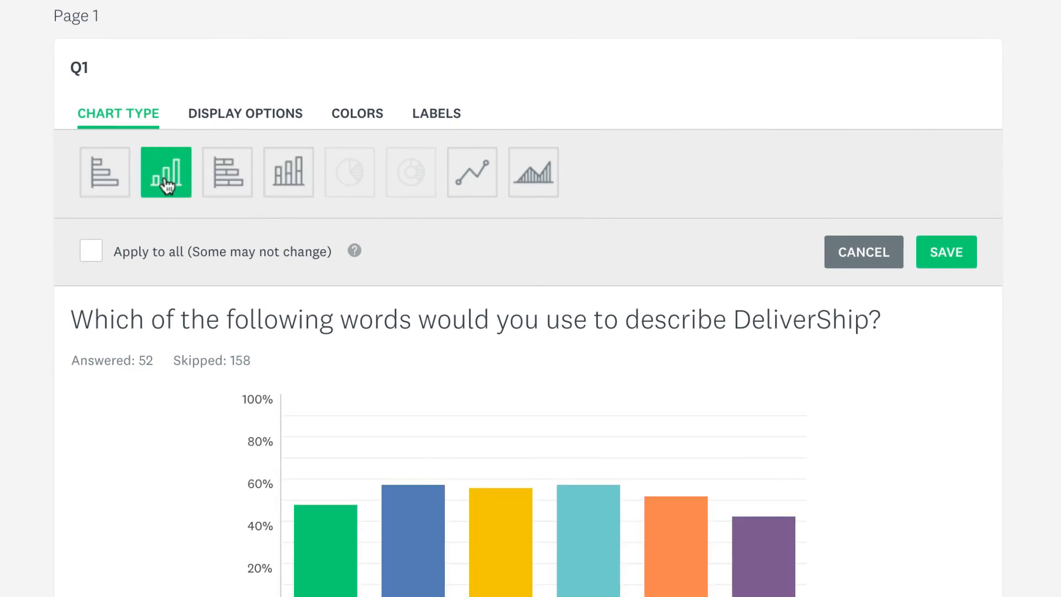
click(245, 112)
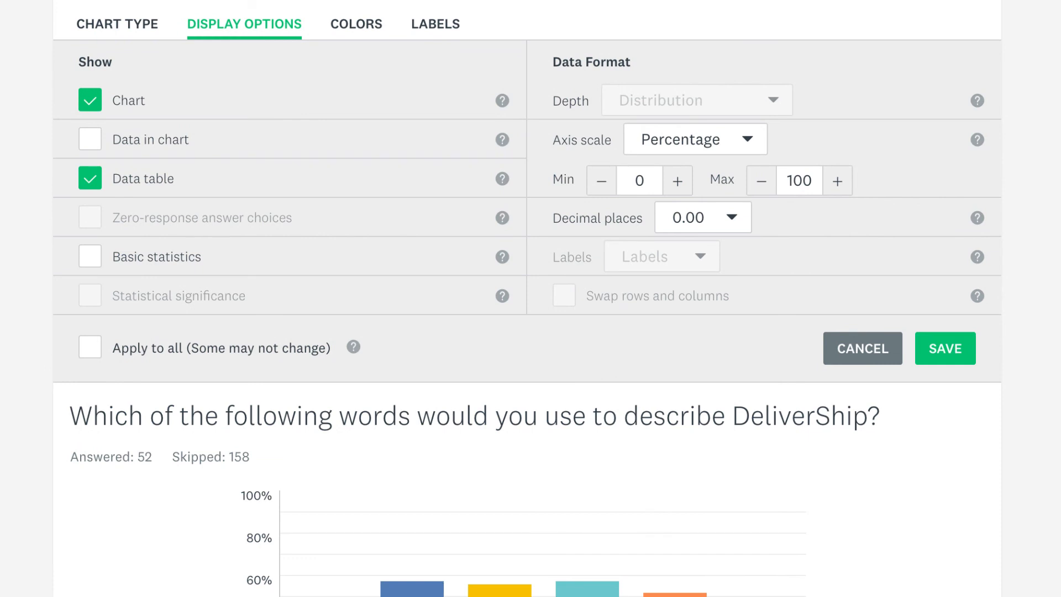
mouse_move(258, 78)
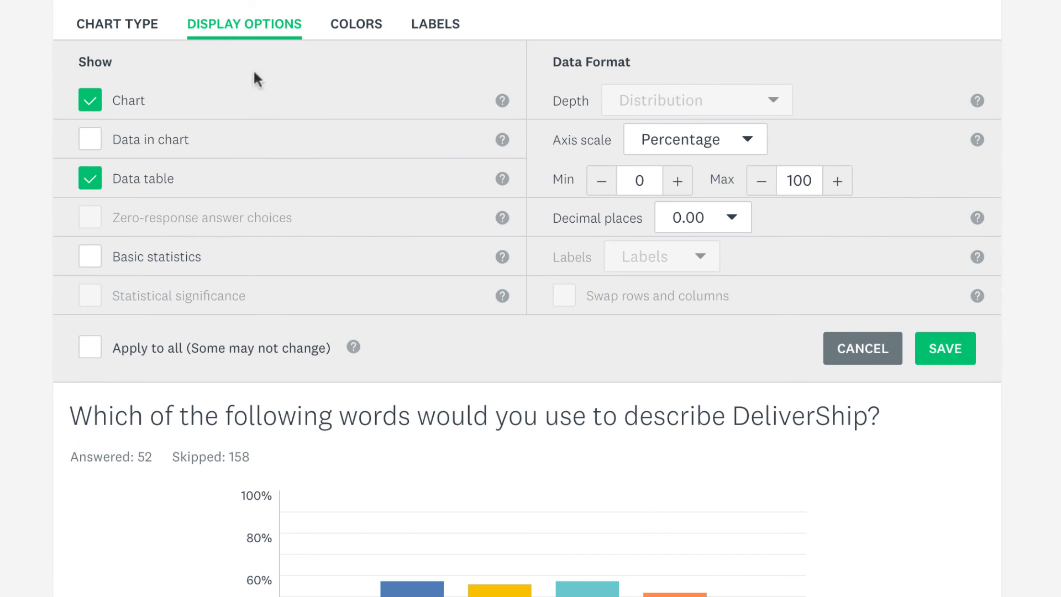
click(692, 139)
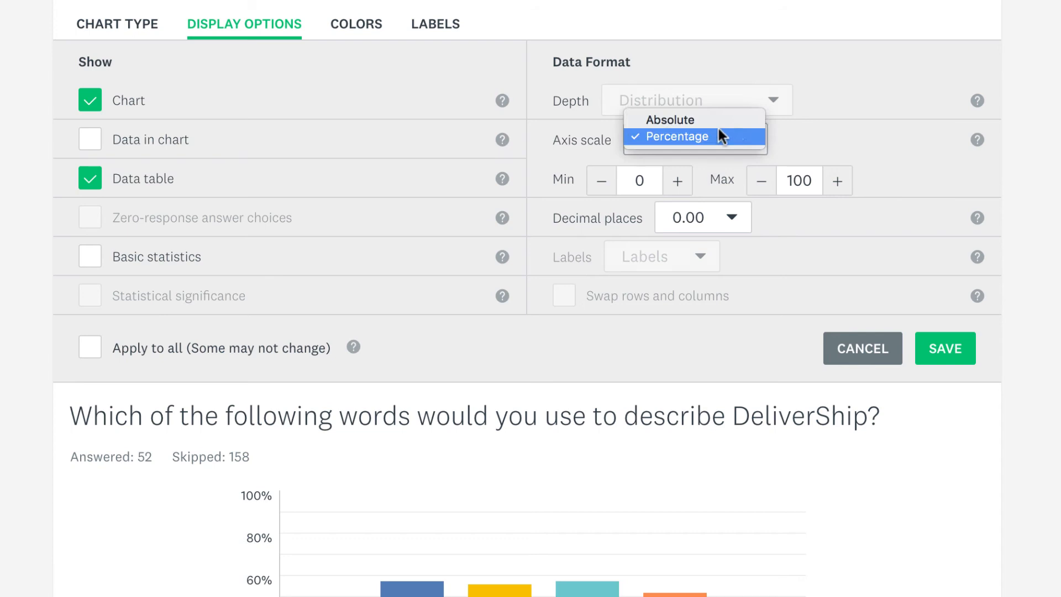
click(679, 136)
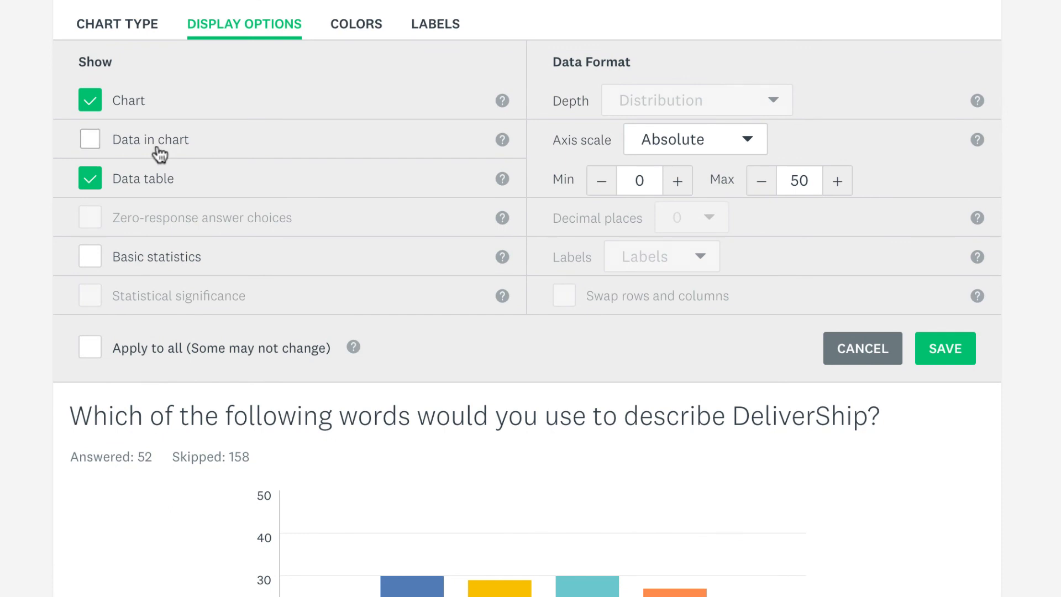
scroll(down, 3)
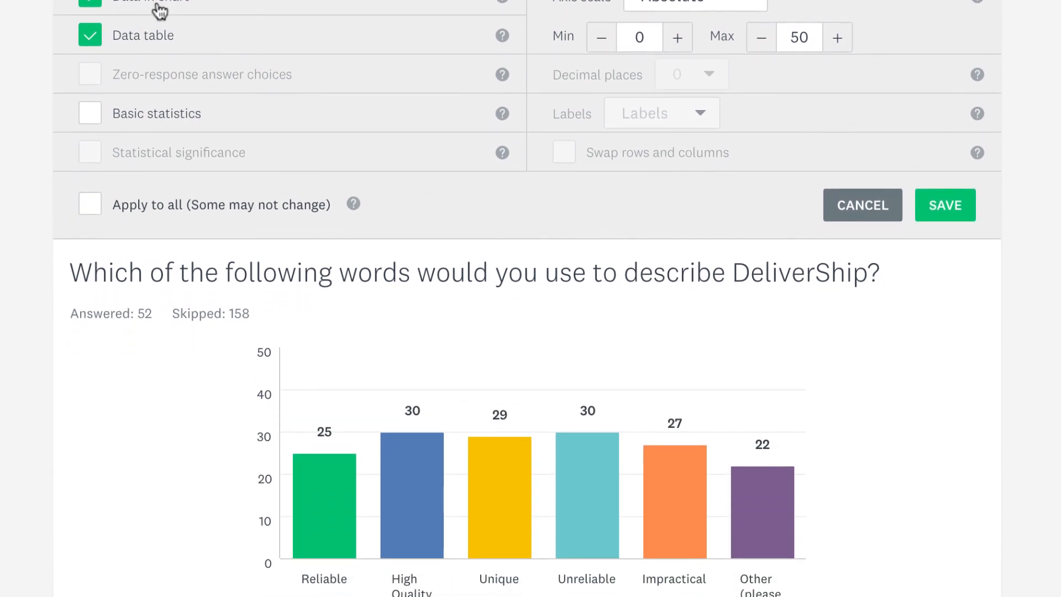
Relabel the chart 'Describe DeliverShip' in Labels and save the customized chart
click(436, 29)
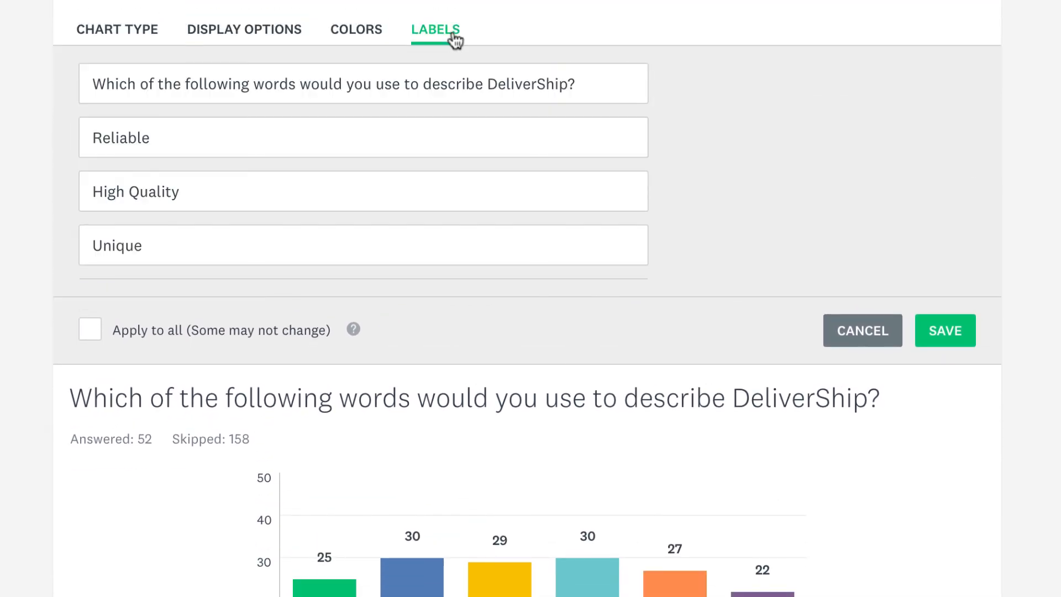
text(Describe DeliverSh)
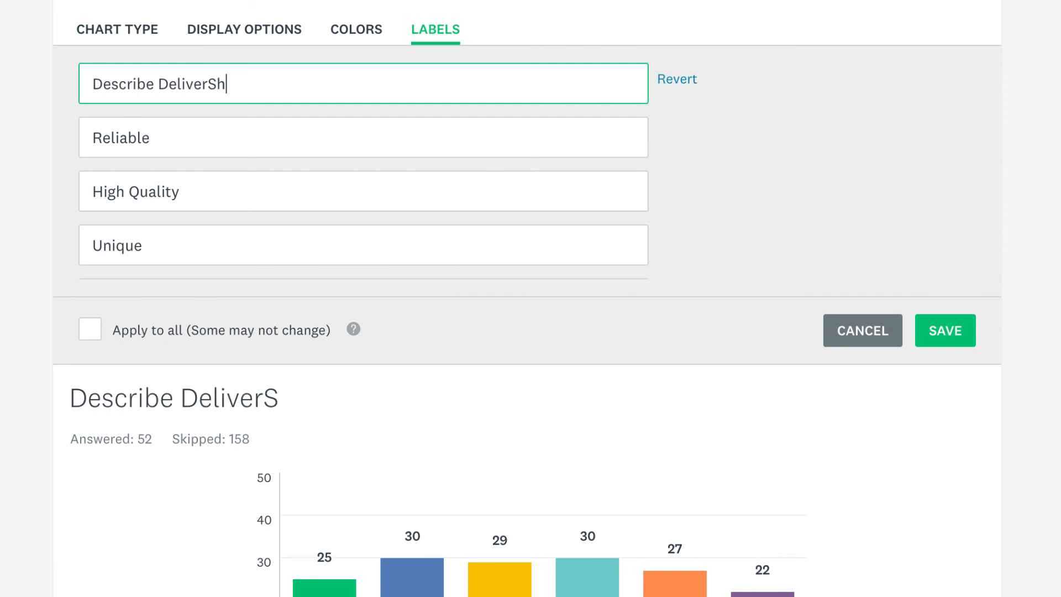
text(ip)
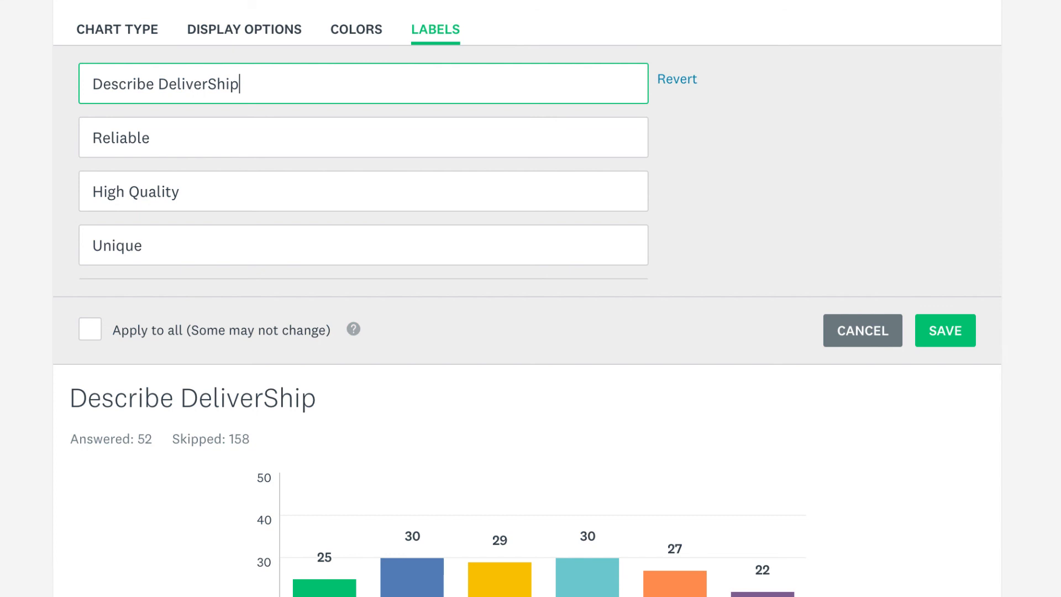
mouse_move(517, 88)
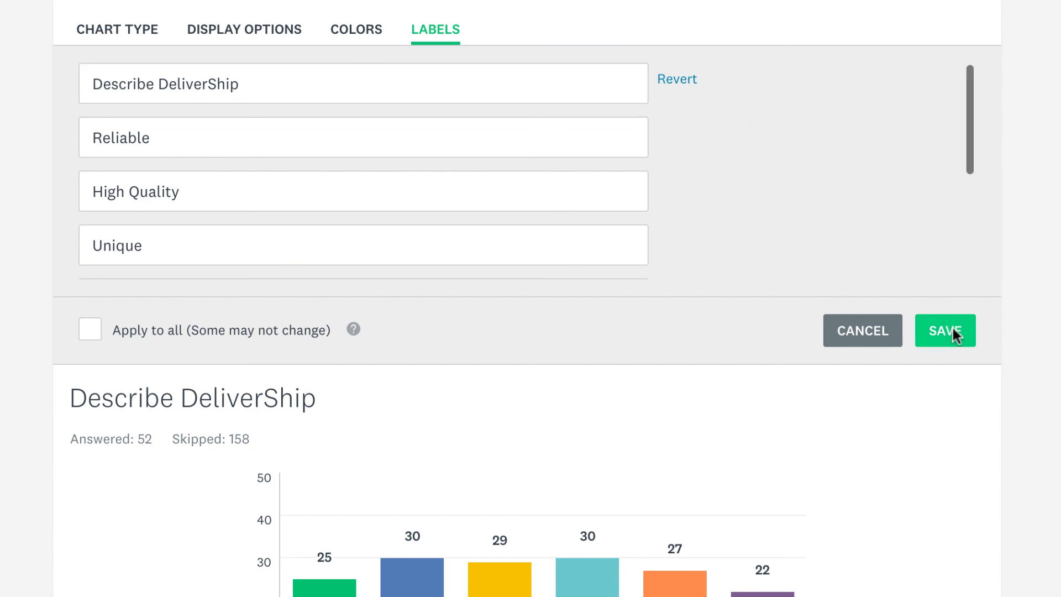
click(945, 330)
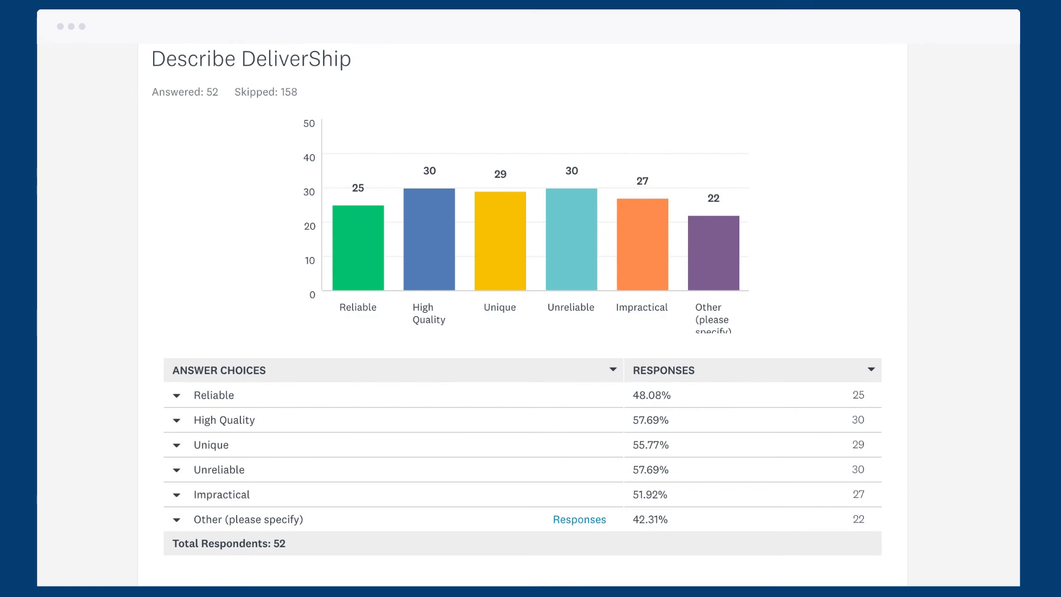